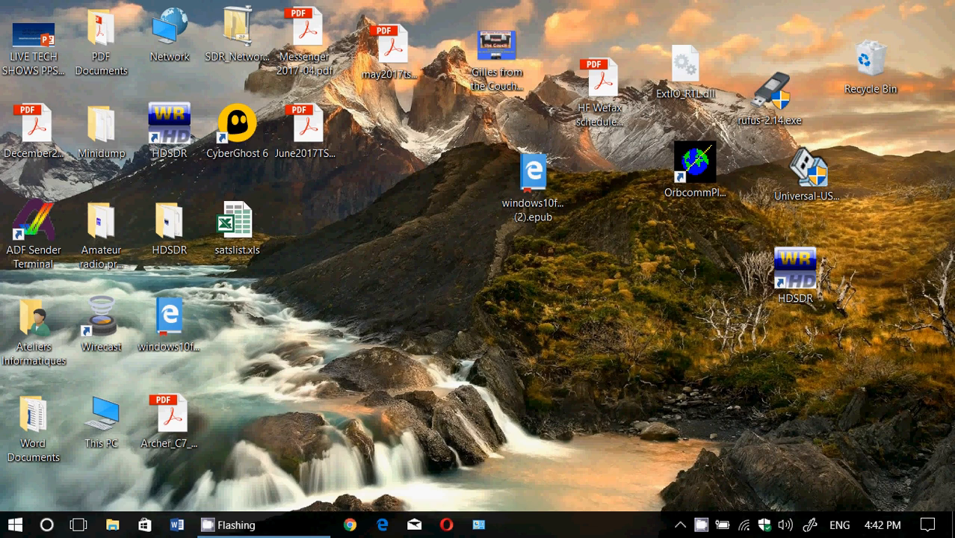
mouse_move(762, 441)
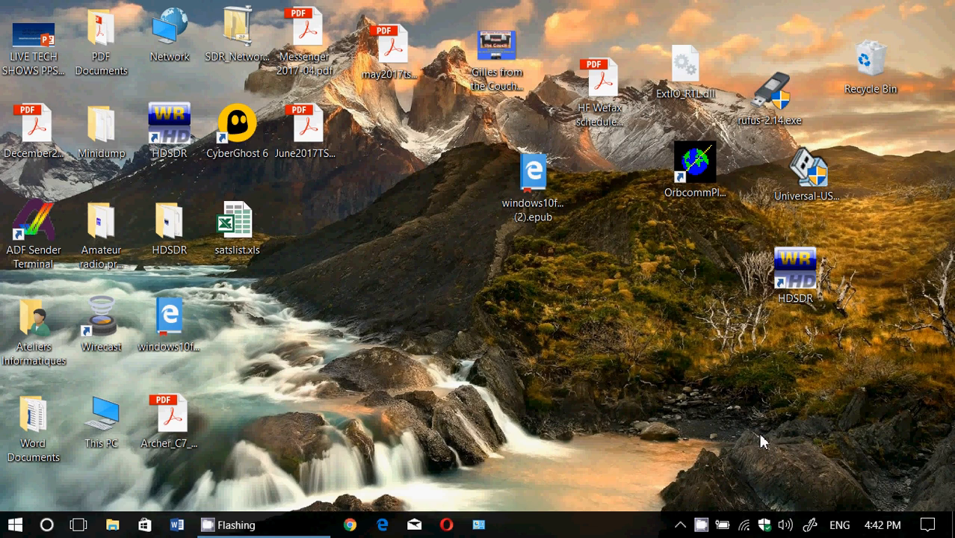
mouse_move(765, 472)
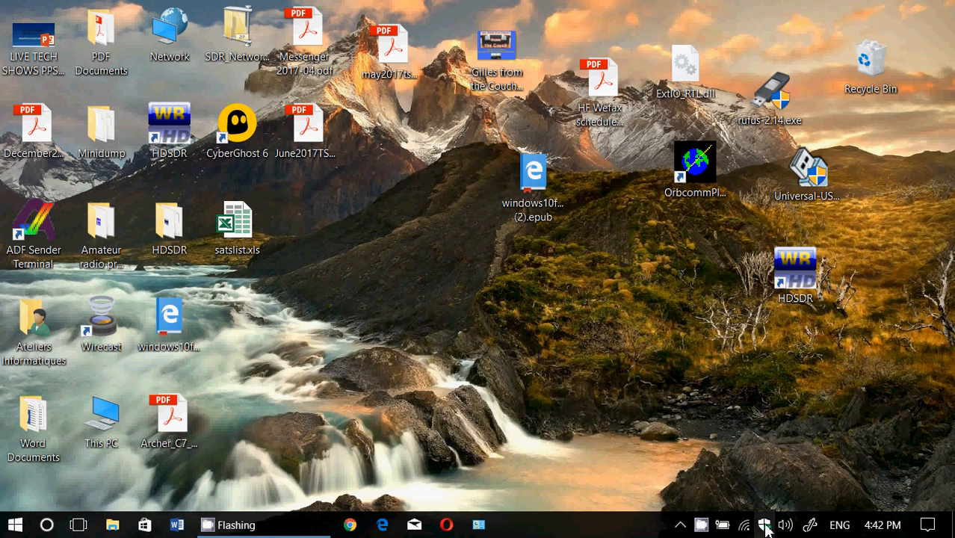
Launch Windows Defender Security Center from the tray shield icon to view the protection overview.
click(763, 525)
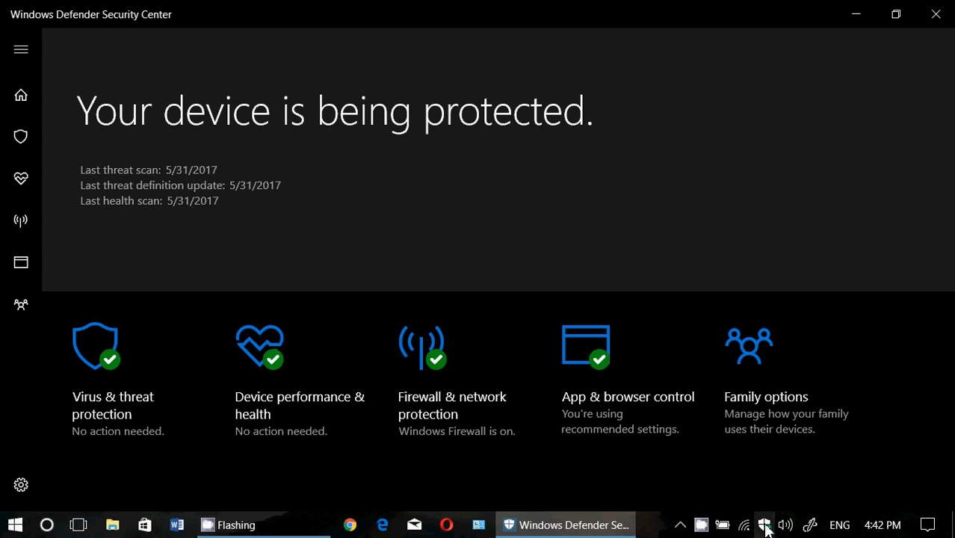
mouse_move(550, 418)
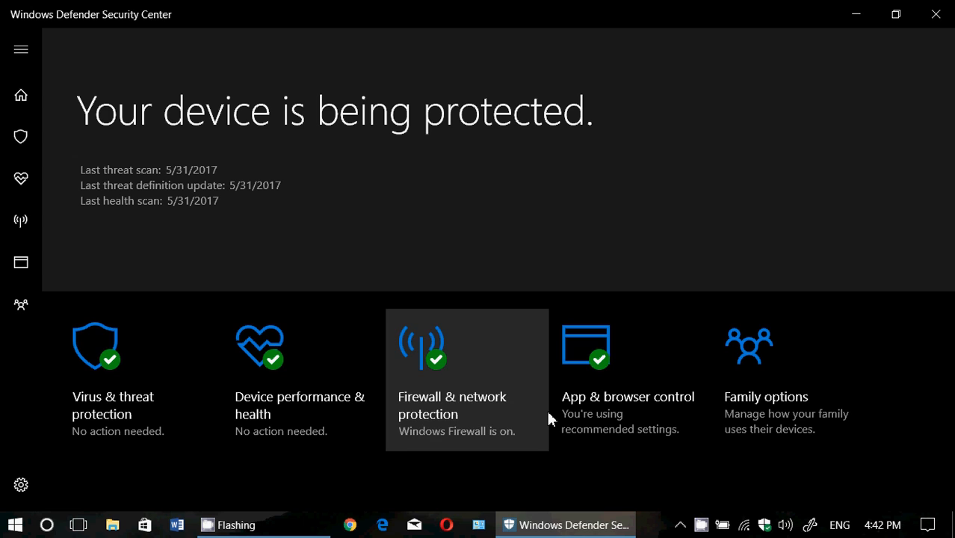
mouse_move(660, 218)
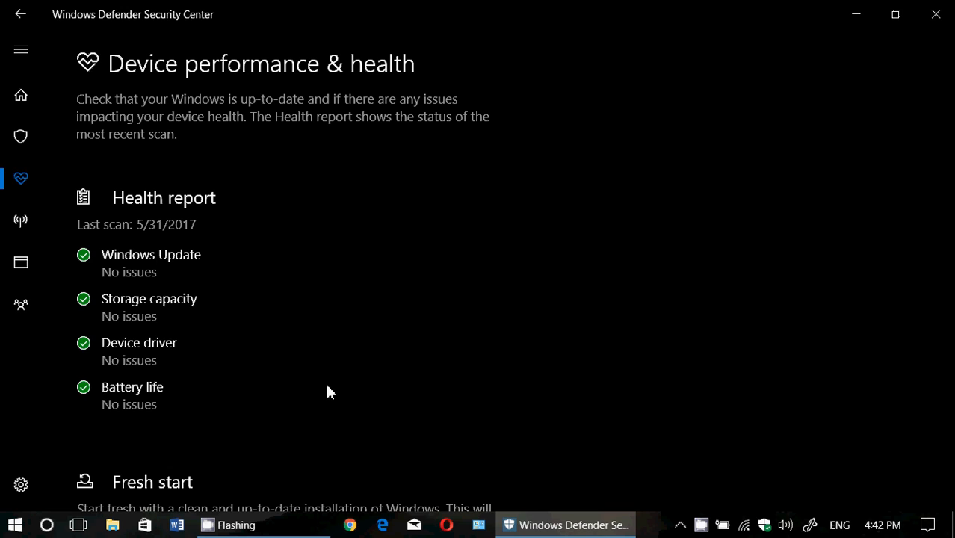
mouse_move(377, 341)
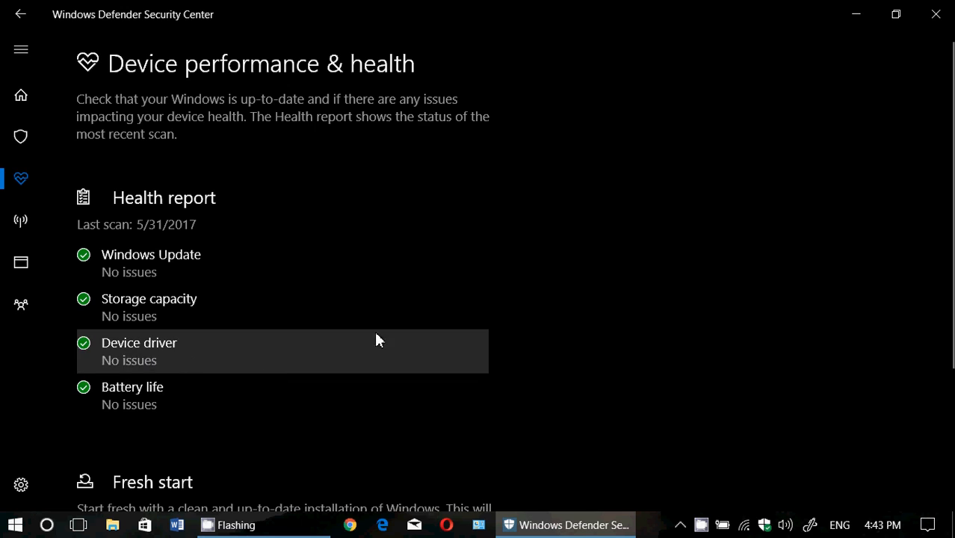
mouse_move(427, 484)
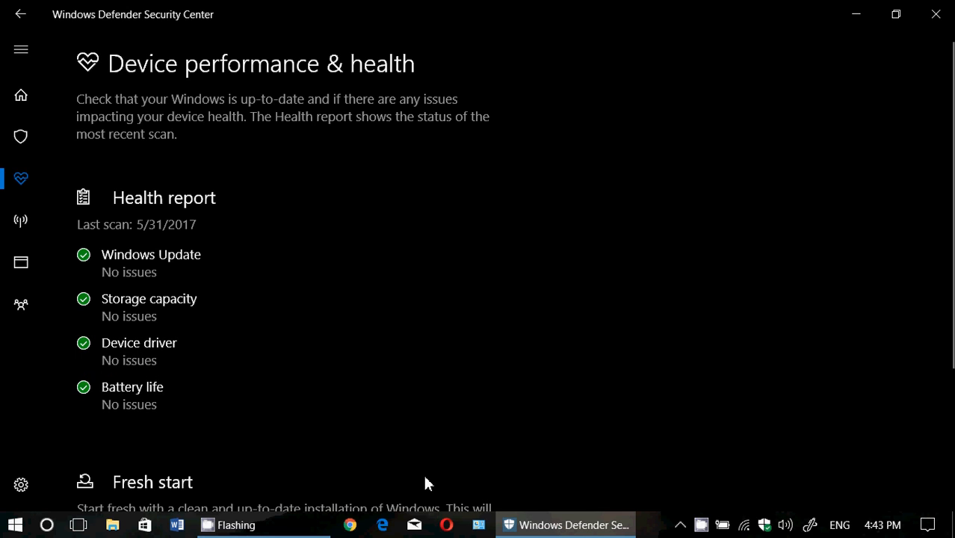
mouse_move(605, 441)
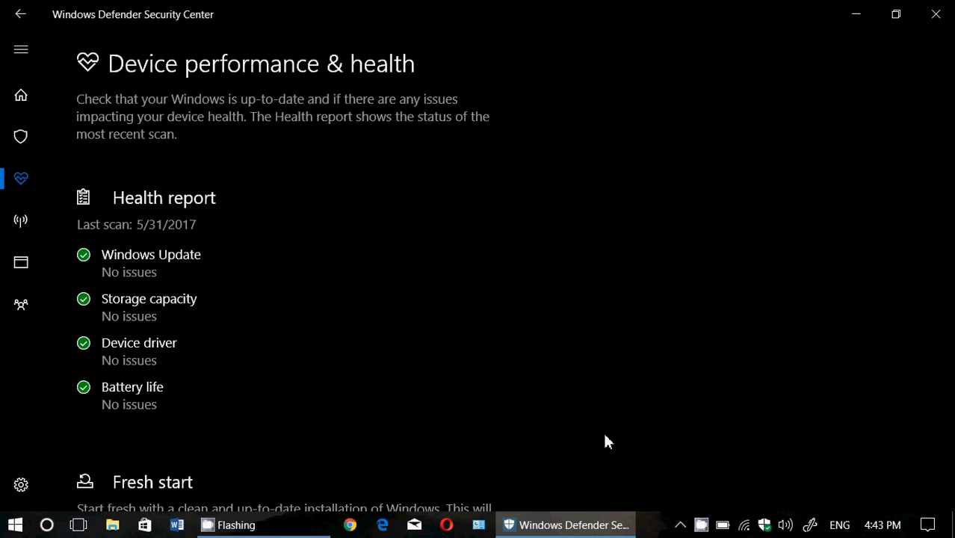
mouse_move(654, 354)
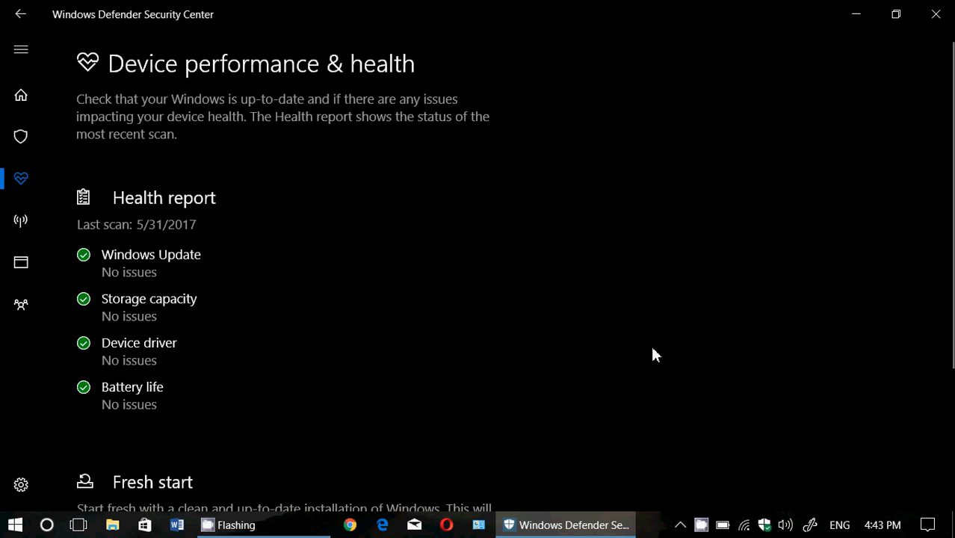
click(21, 96)
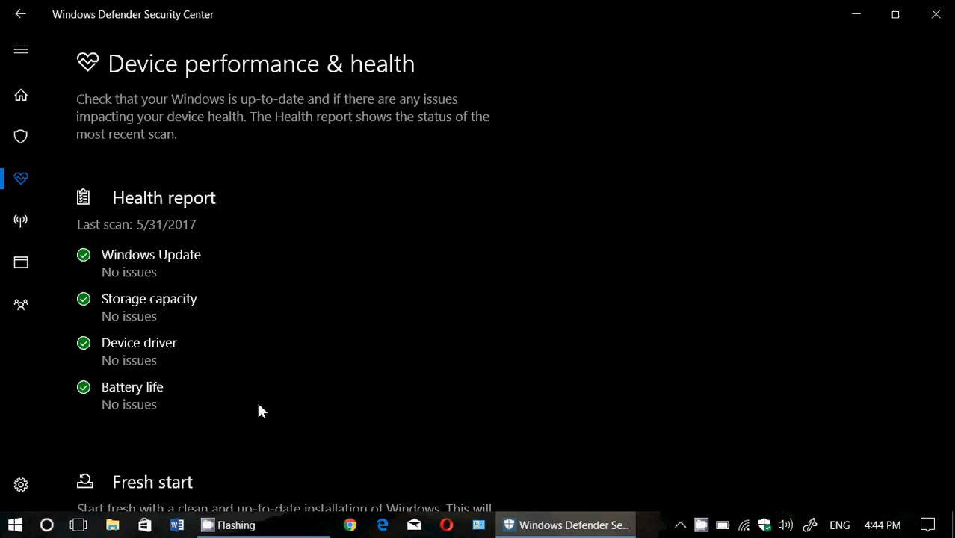
mouse_move(782, 290)
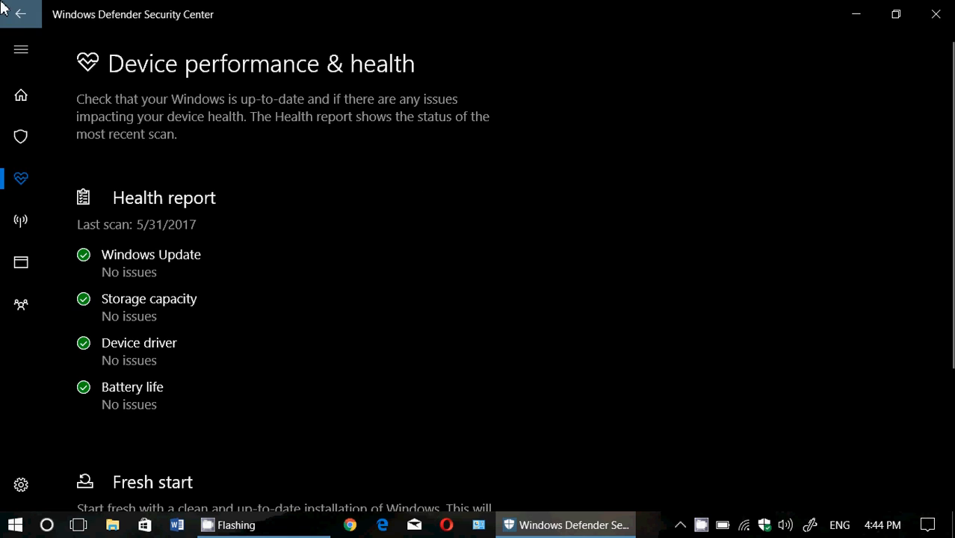
Close Windows Defender Security Center, returning to the Windows 10 desktop.
click(21, 96)
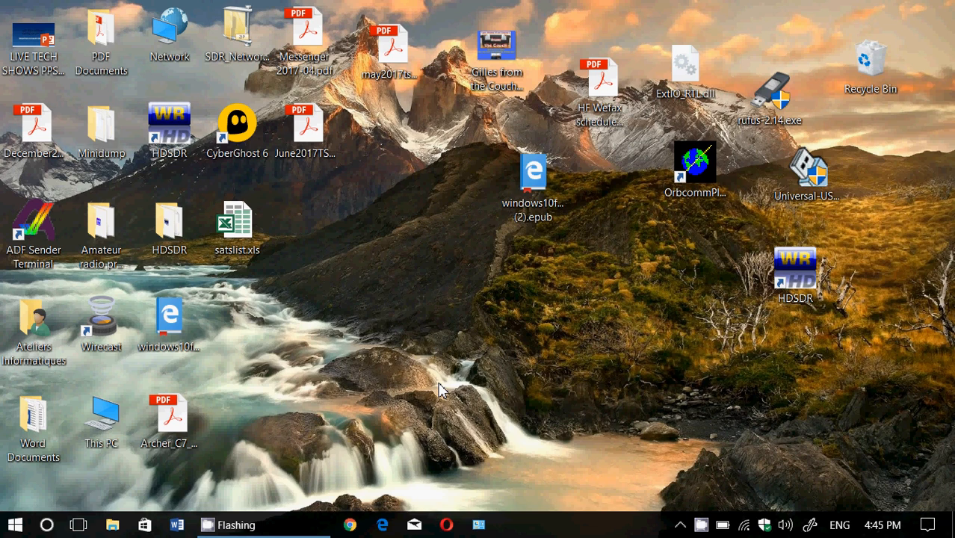
mouse_move(816, 495)
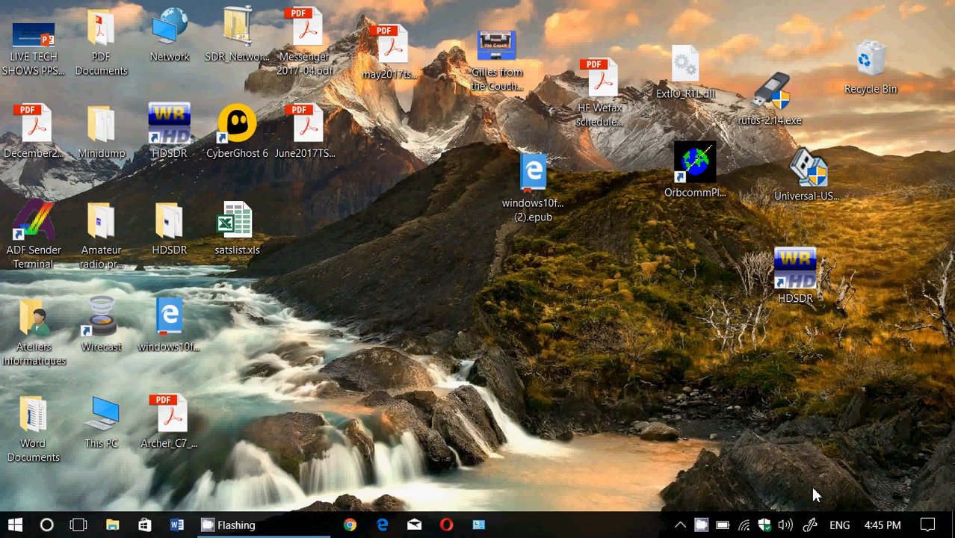